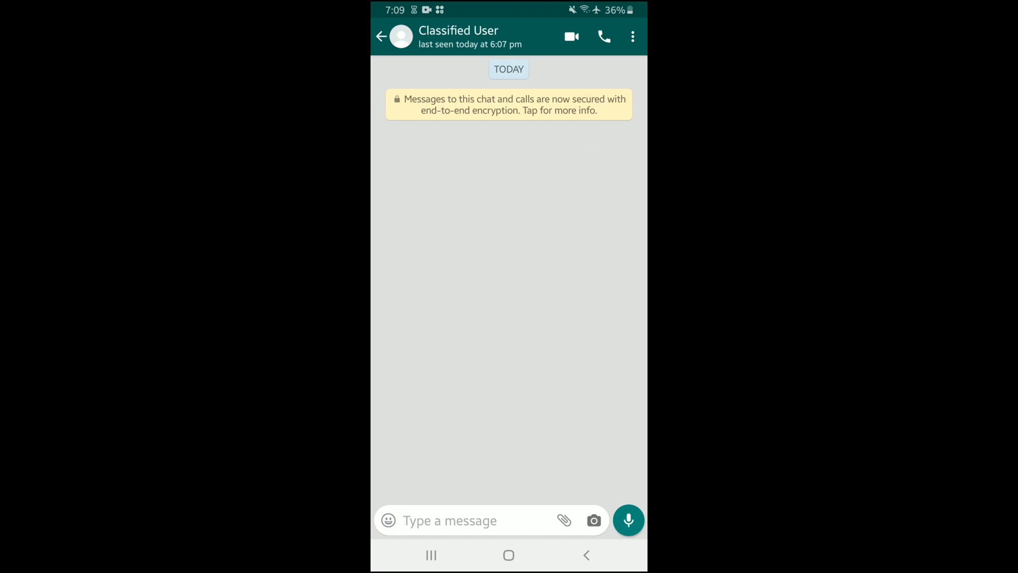
Step: Open the Gboard emoji panel for the empty WhatsApp message field
click(454, 520)
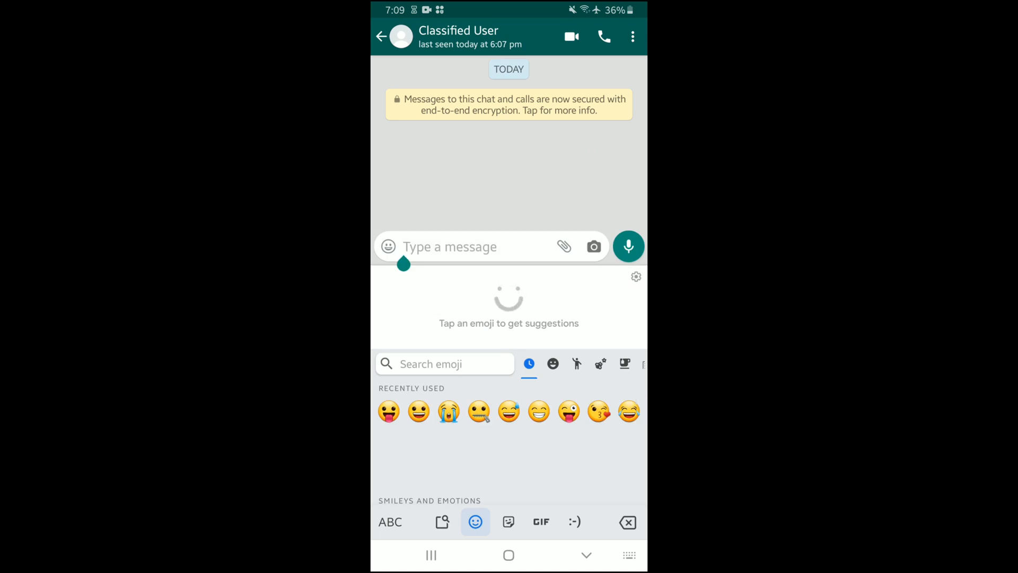
Step: Insert a grinning face emoji and browse the Emoji Kitchen sticker suggestions
click(537, 411)
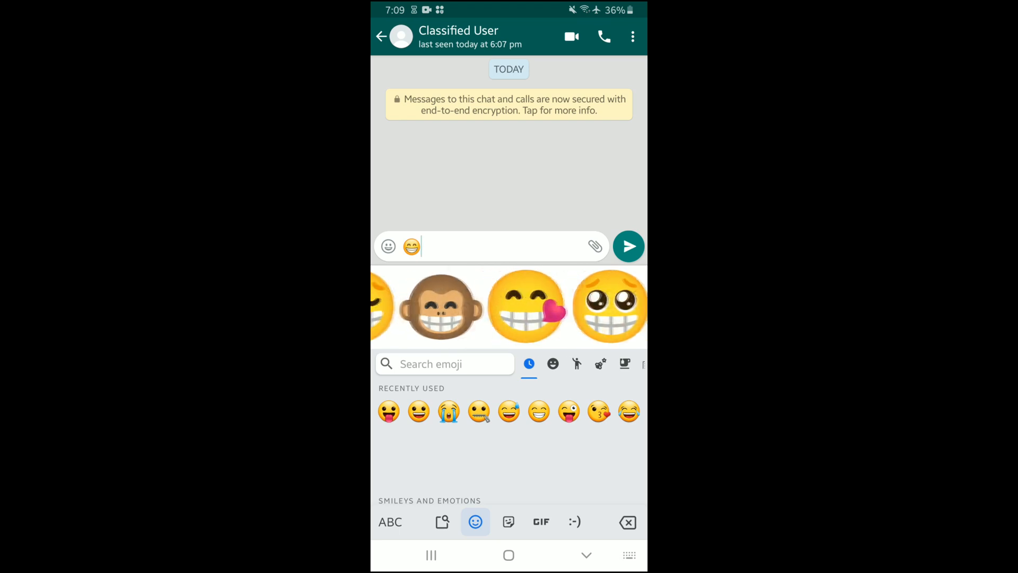
scroll(left, 3)
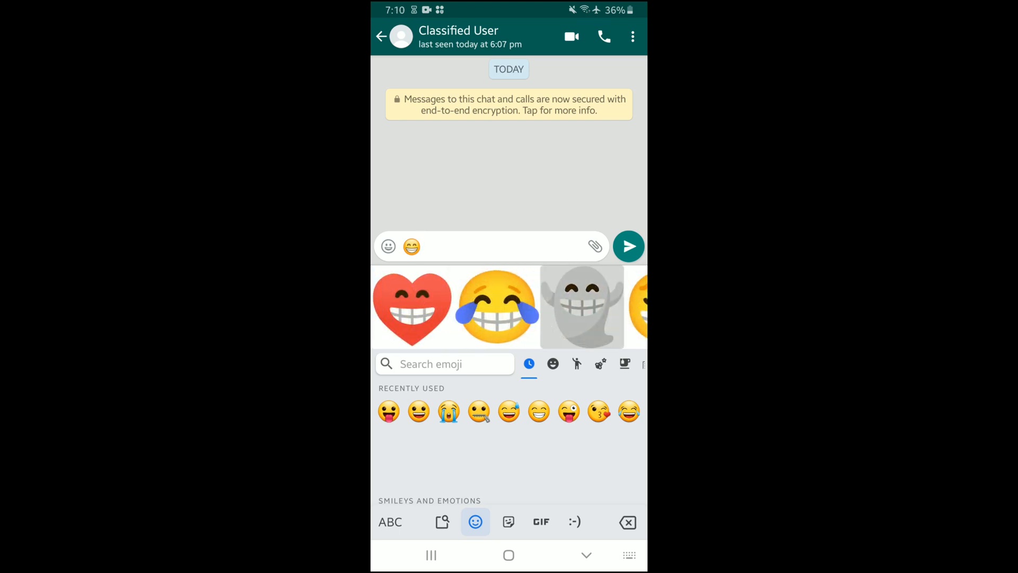
Step: Send the grinning ghost sticker and browse the next suggestions
click(581, 306)
text(😜)
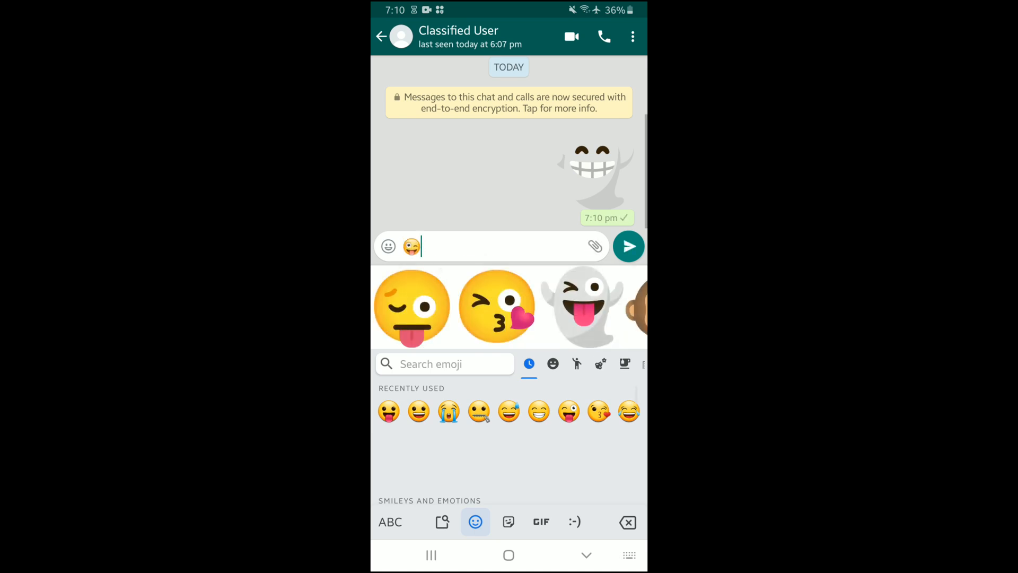
scroll(right, 3)
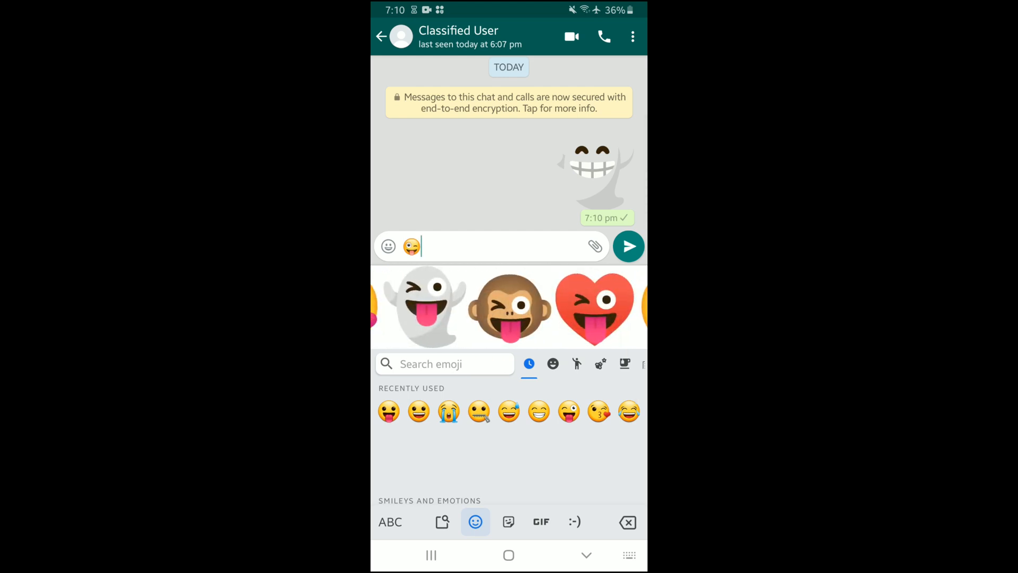
Step: Send the winking tongue-out monkey sticker from the Gboard suggestion strip
click(508, 306)
text(😭)
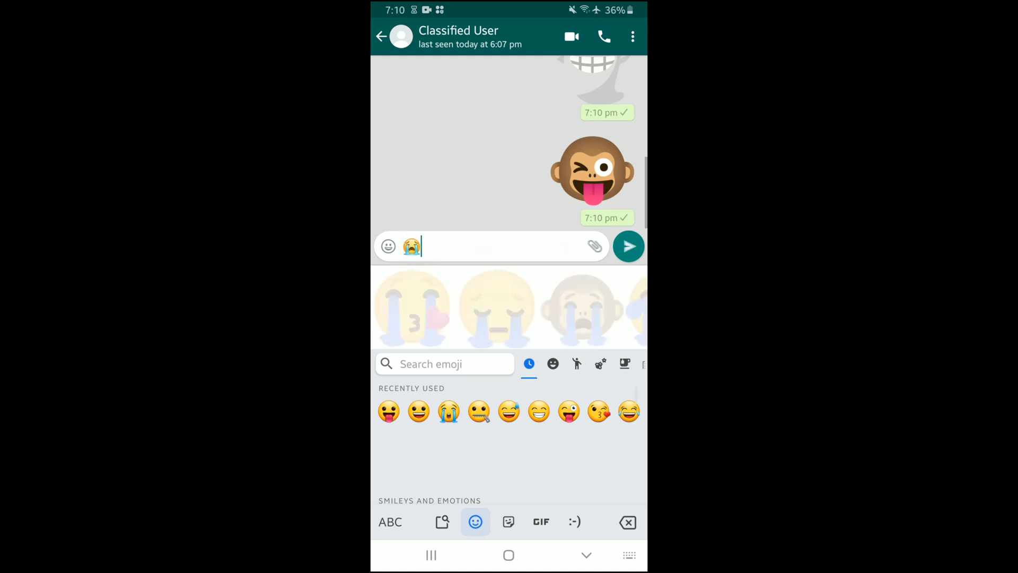
scroll(left, 3)
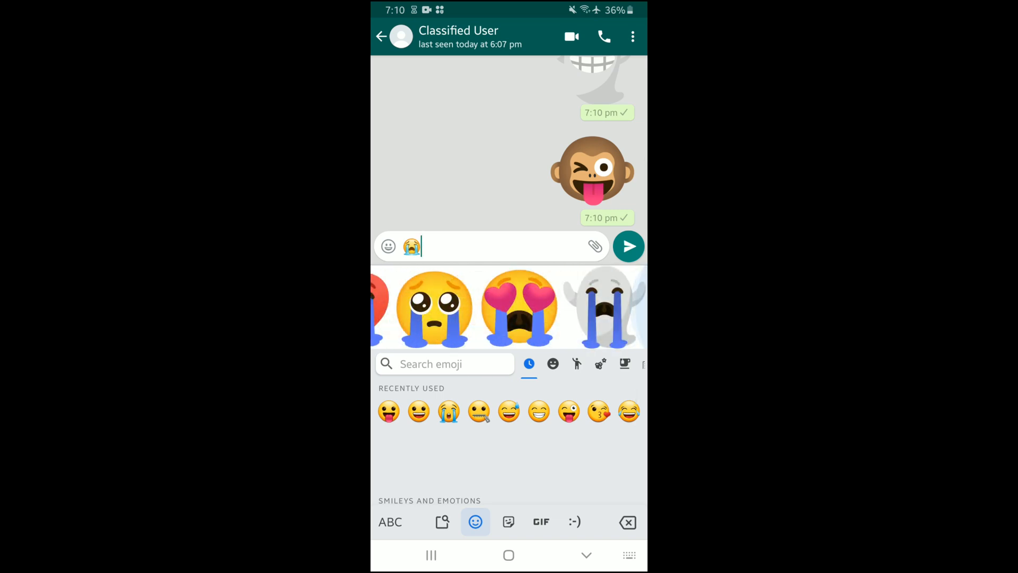